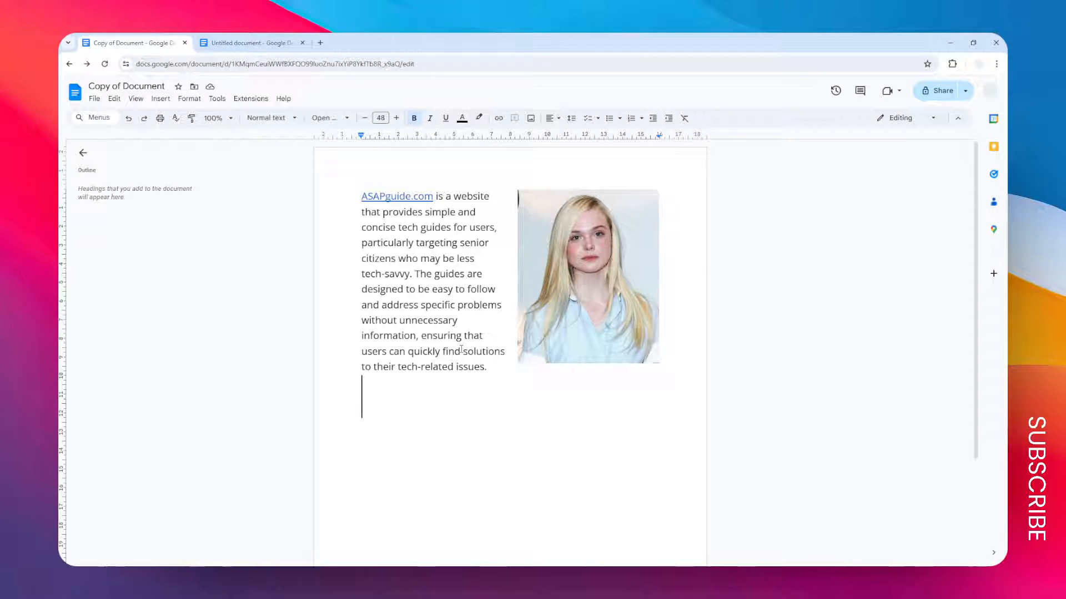
mouse_move(214, 117)
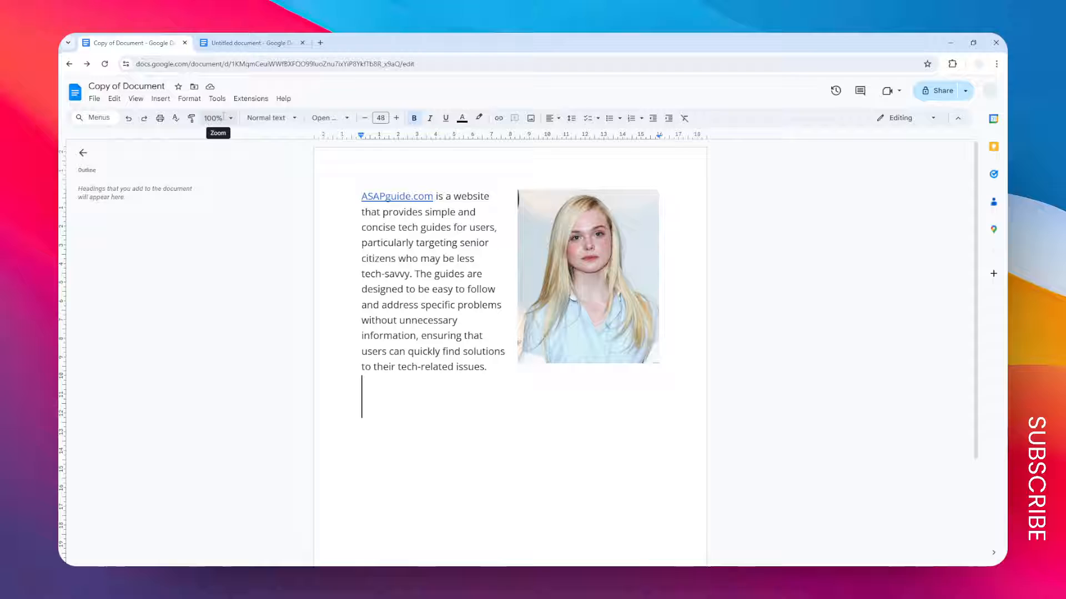
- Set the Docs document zoom to 75% from the toolbar Zoom list
left_click(214, 118)
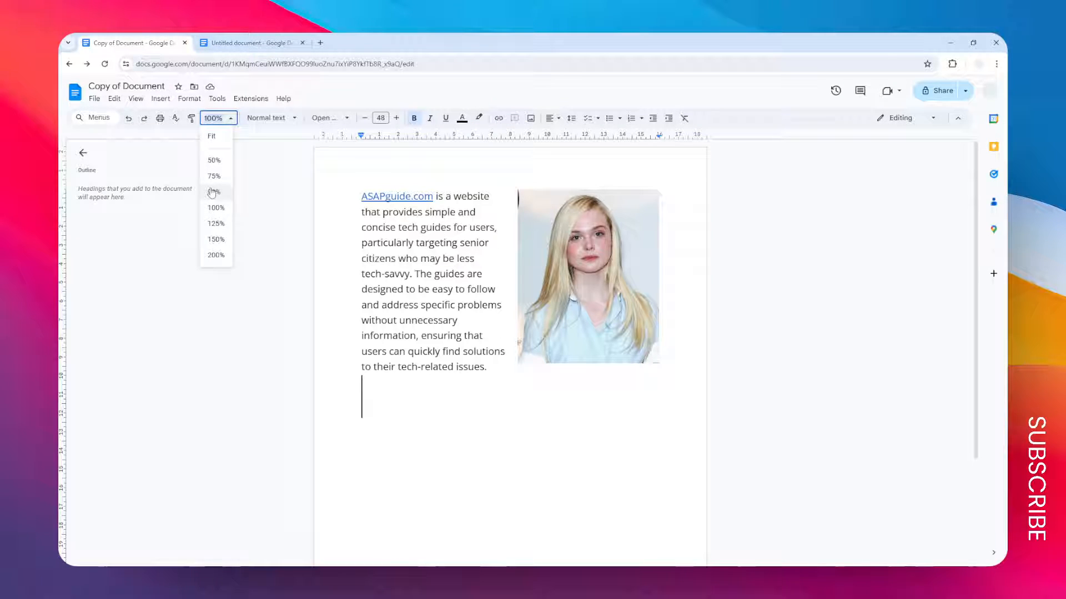
mouse_move(223, 185)
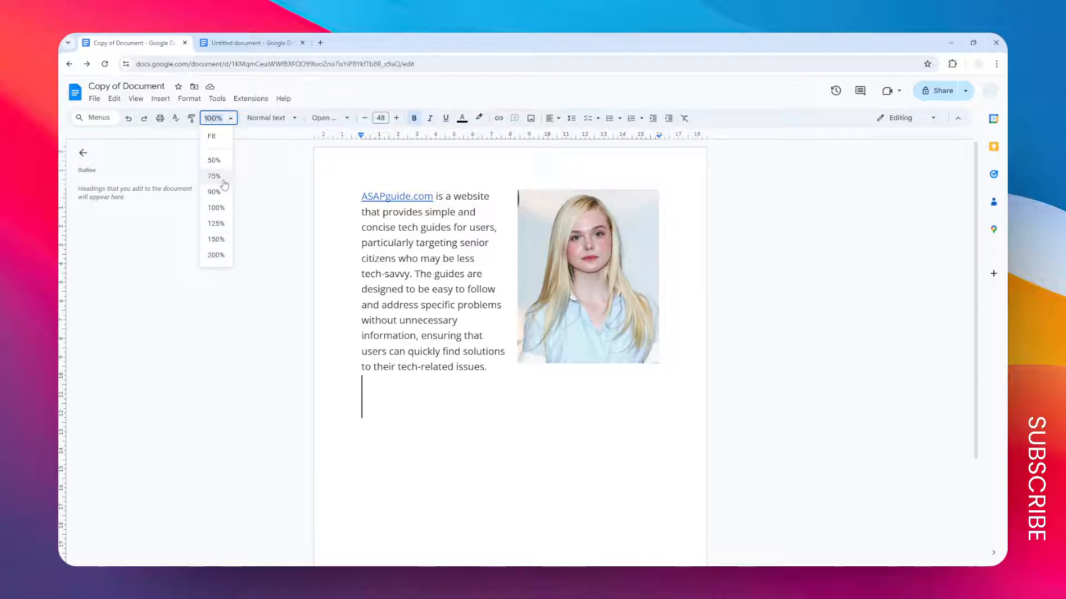
left_click(215, 177)
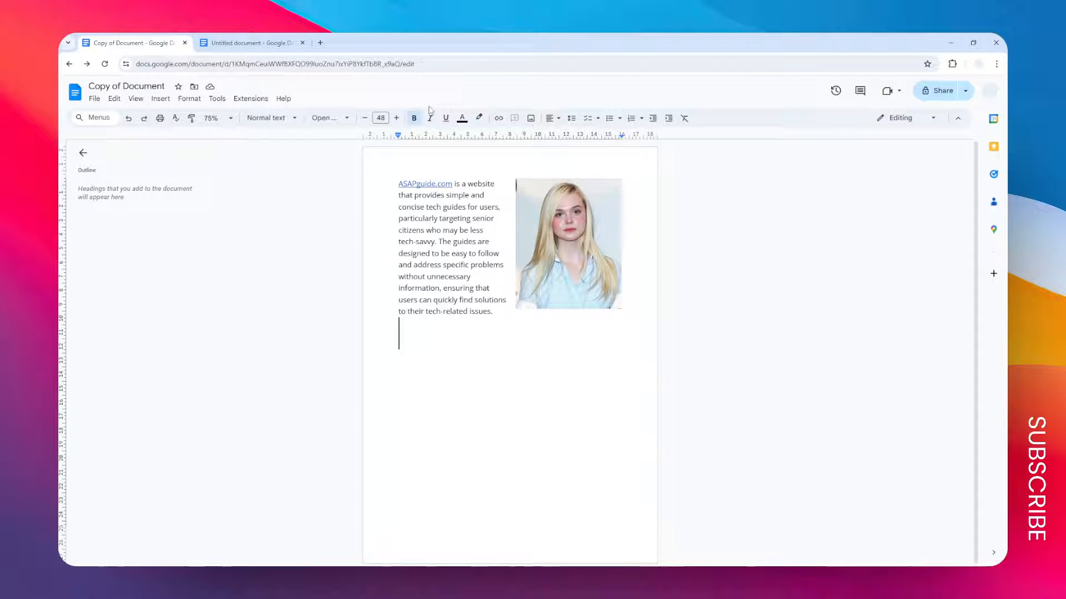
- Reduce the Docs document zoom further to 50%
left_click(212, 118)
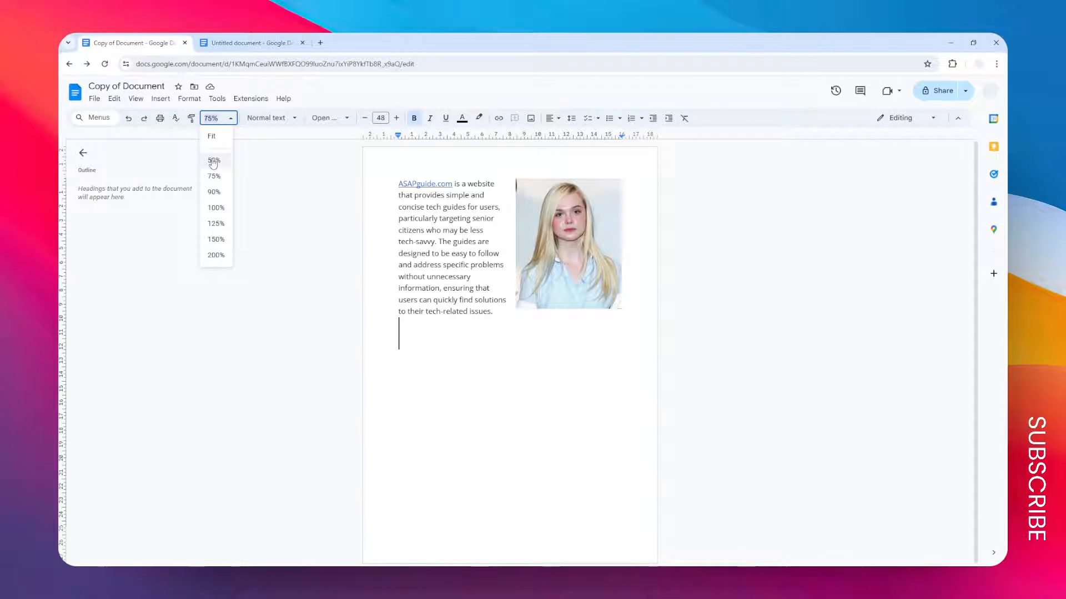
left_click(214, 160)
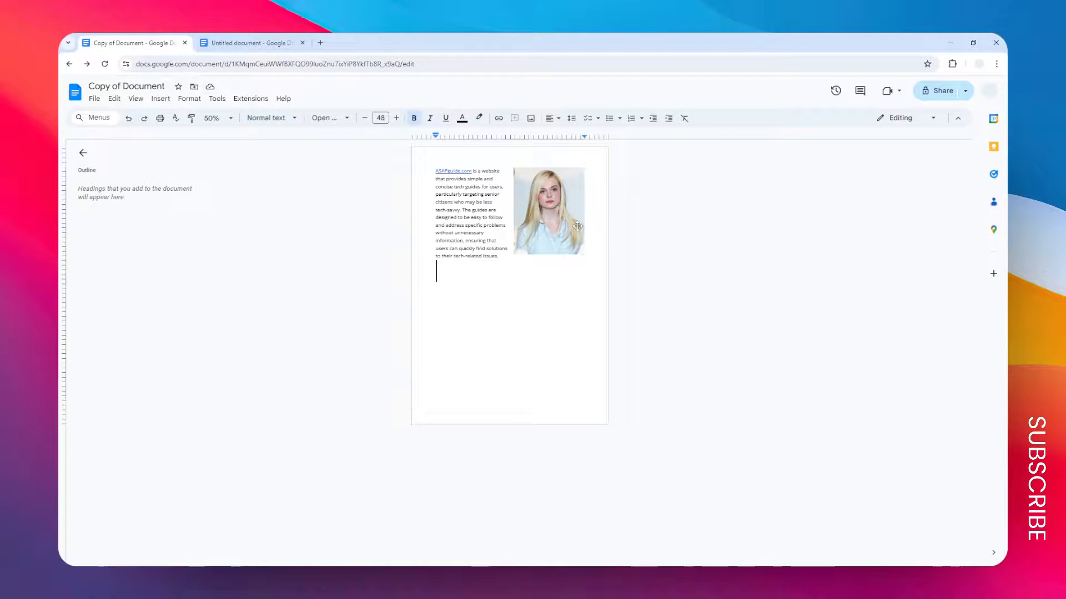
mouse_move(742, 244)
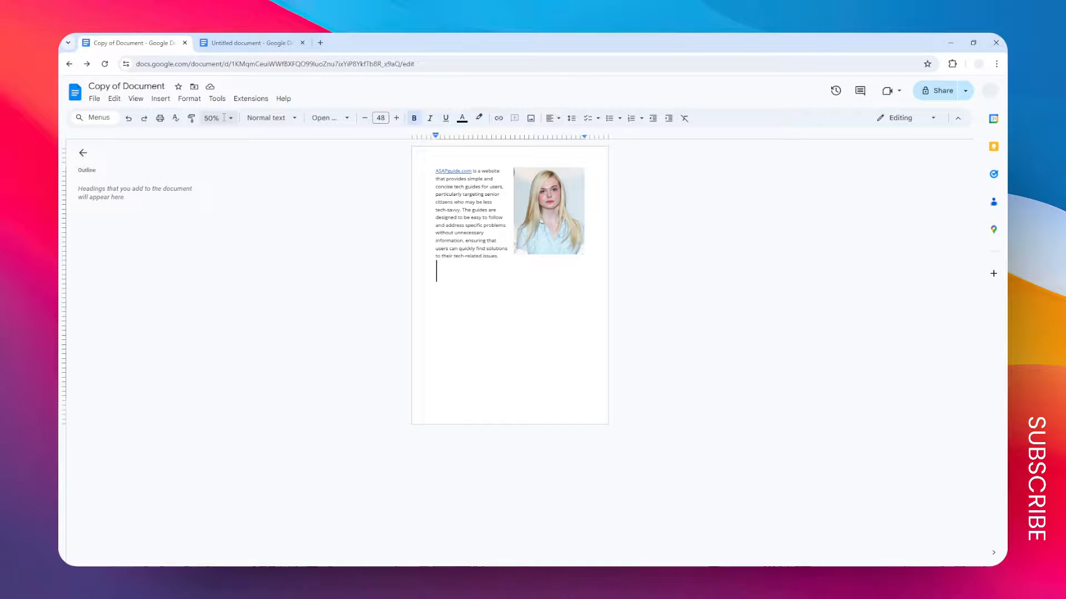
- Use Chrome's menu Zoom minus to shrink the whole page through 90%, 80%, 75% and smaller
left_click(212, 117)
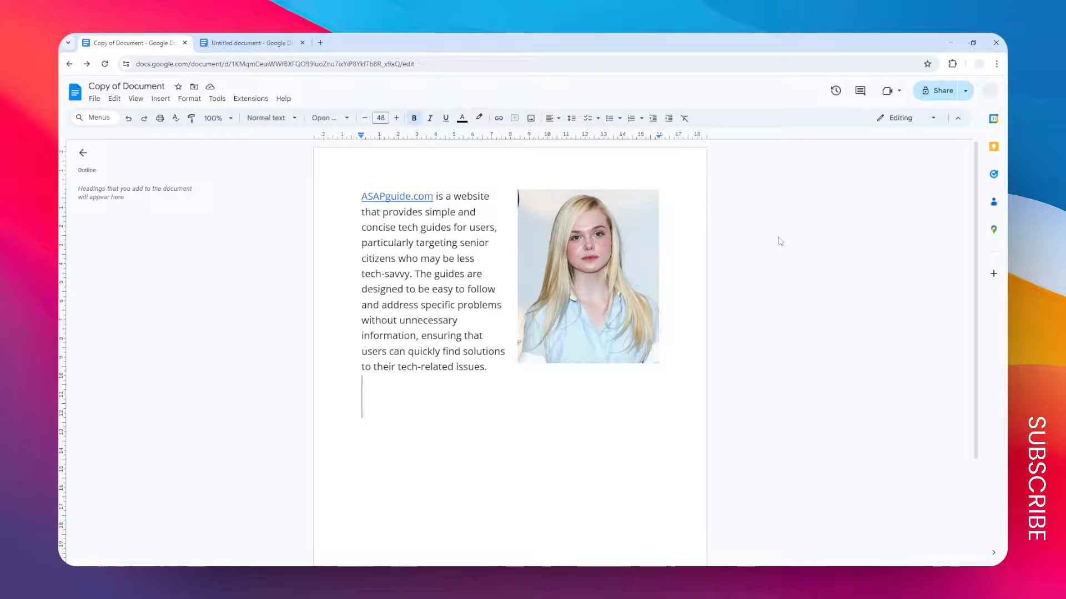
left_click(994, 64)
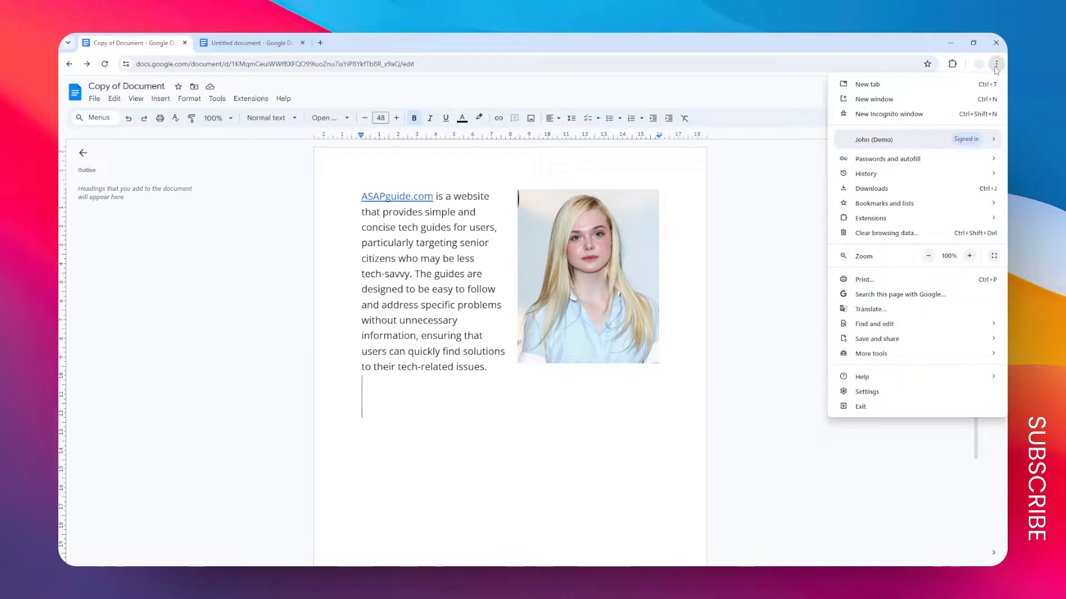
mouse_move(928, 255)
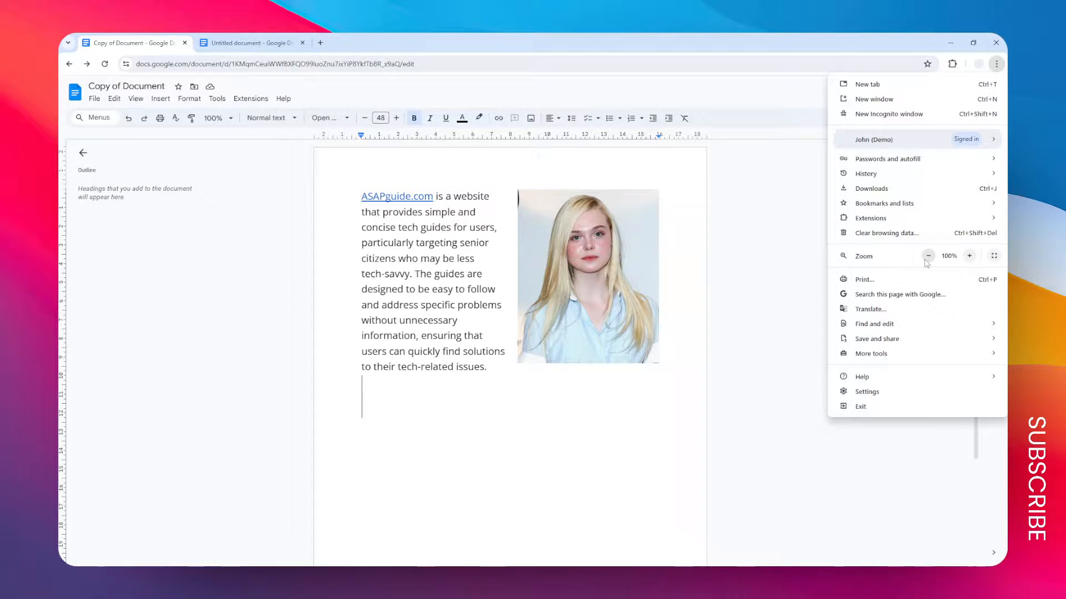
left_click(928, 255)
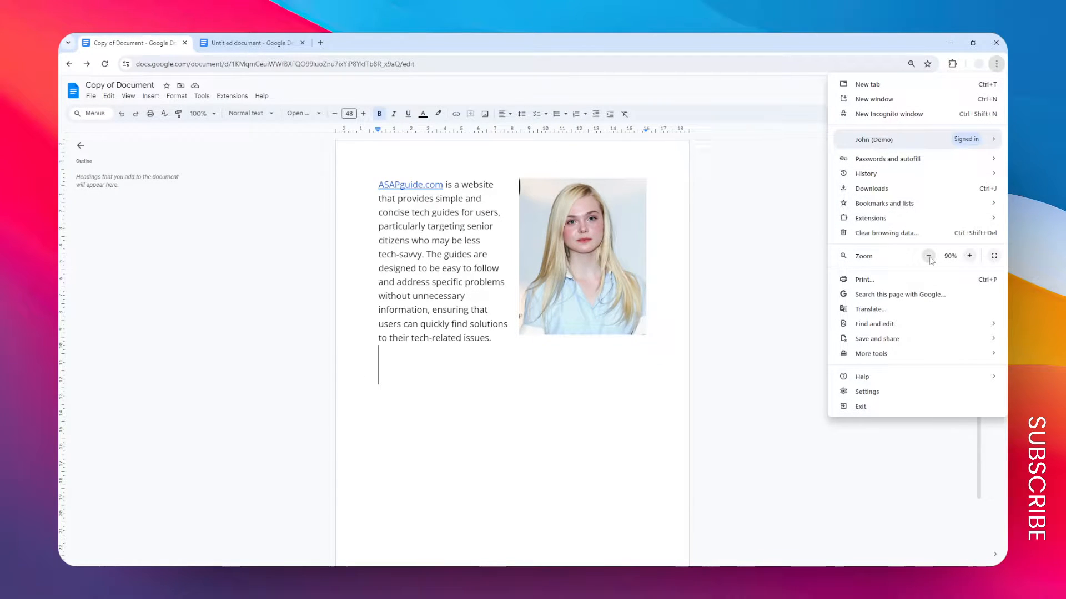
left_click(928, 255)
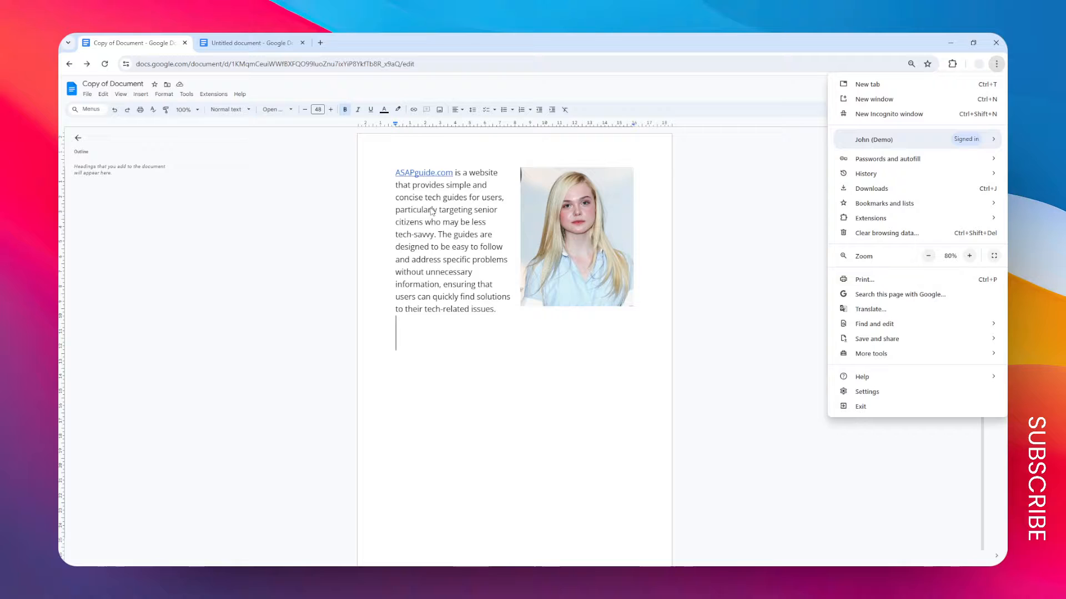
left_click(928, 255)
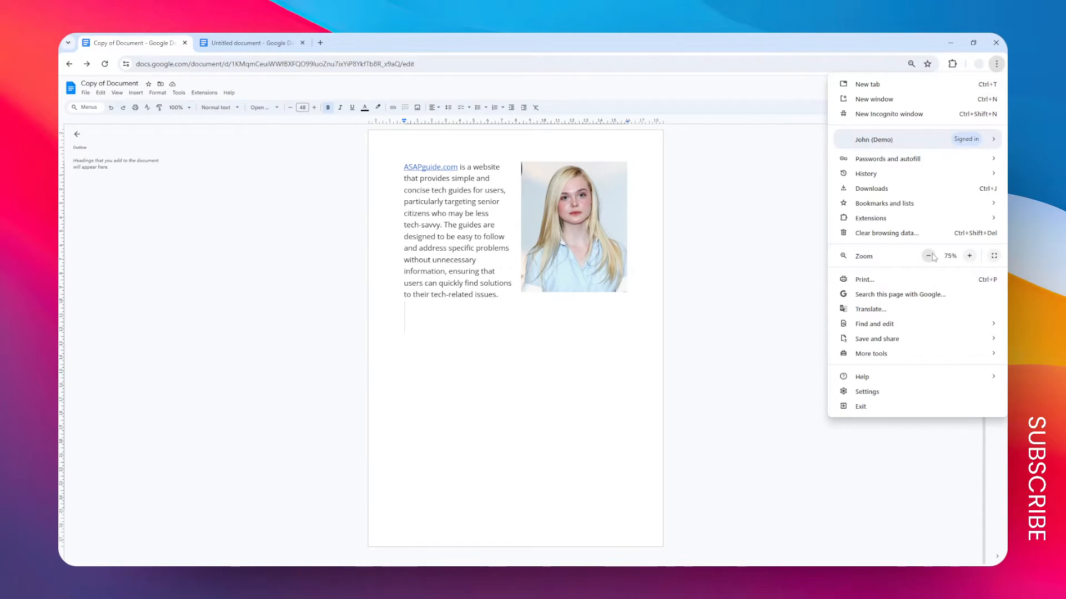
left_click(928, 255)
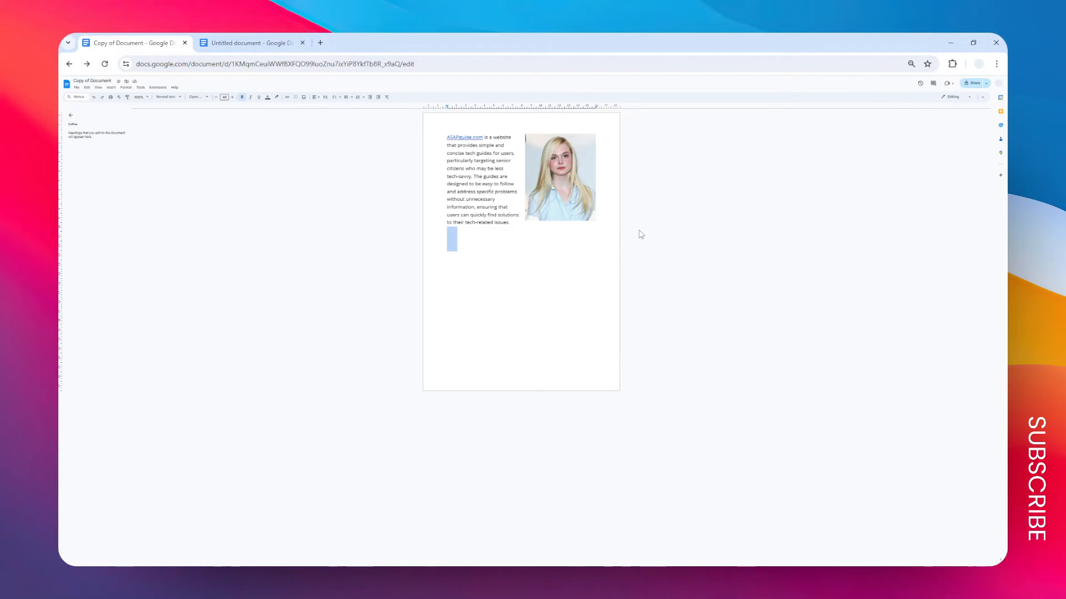
mouse_move(720, 188)
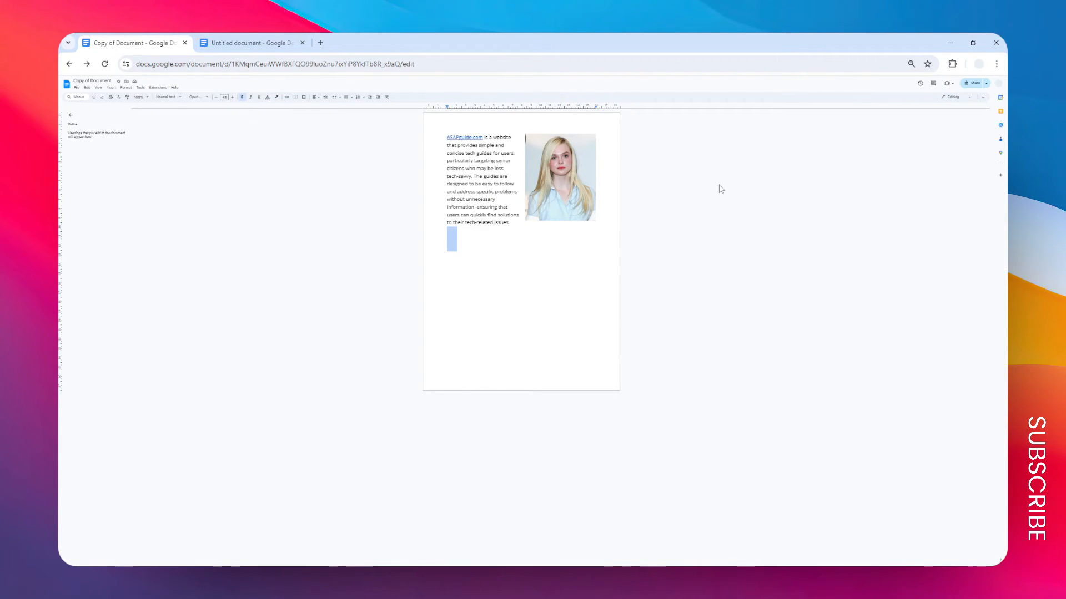